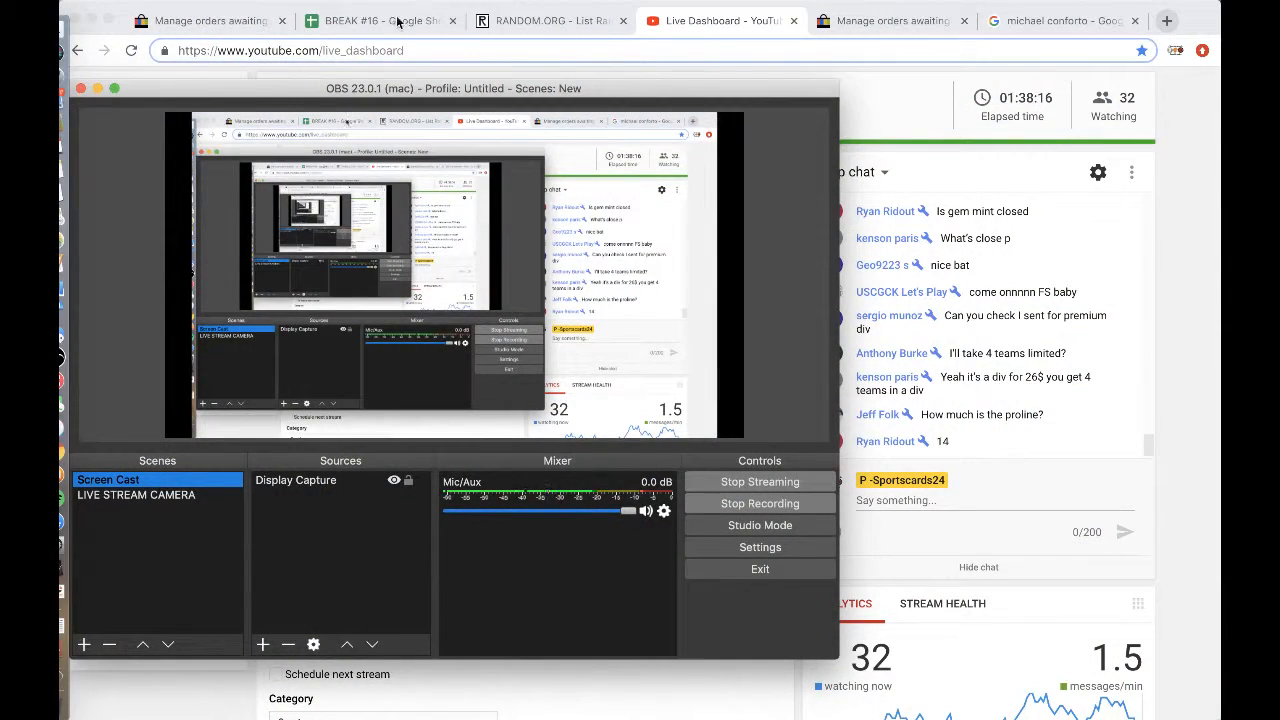
- Open the FS NCAA HELMET #1 4/14 sheet in BREAK #16 and copy its eight names
{"action": "left_click", "coordinate": [380, 20]}
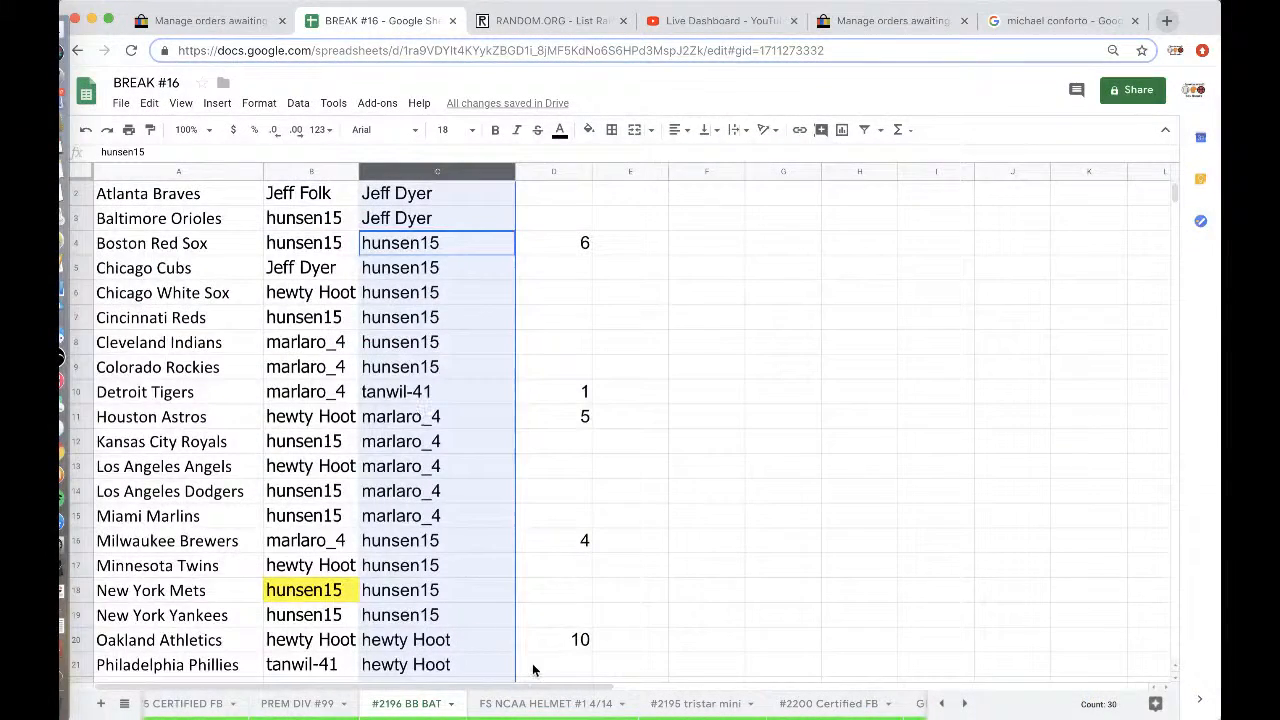
{"action": "left_click", "coordinate": [547, 703]}
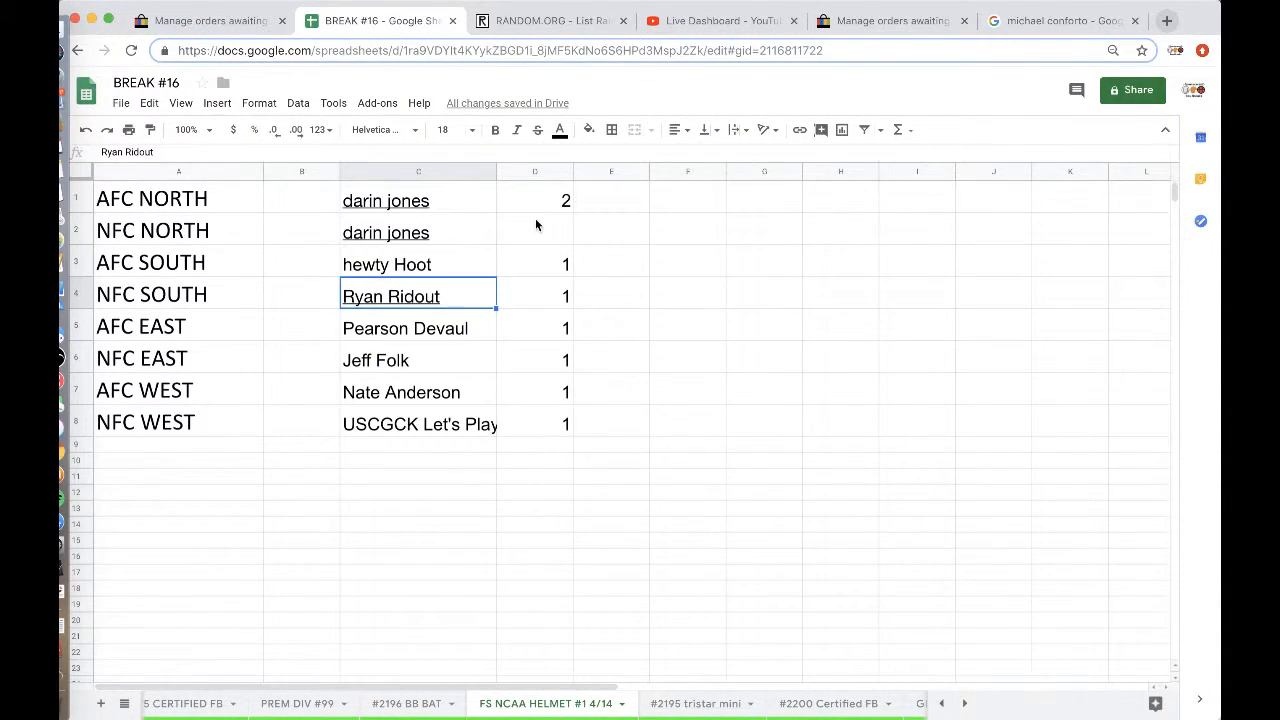
{"action": "mouse_move", "coordinate": [532, 333]}
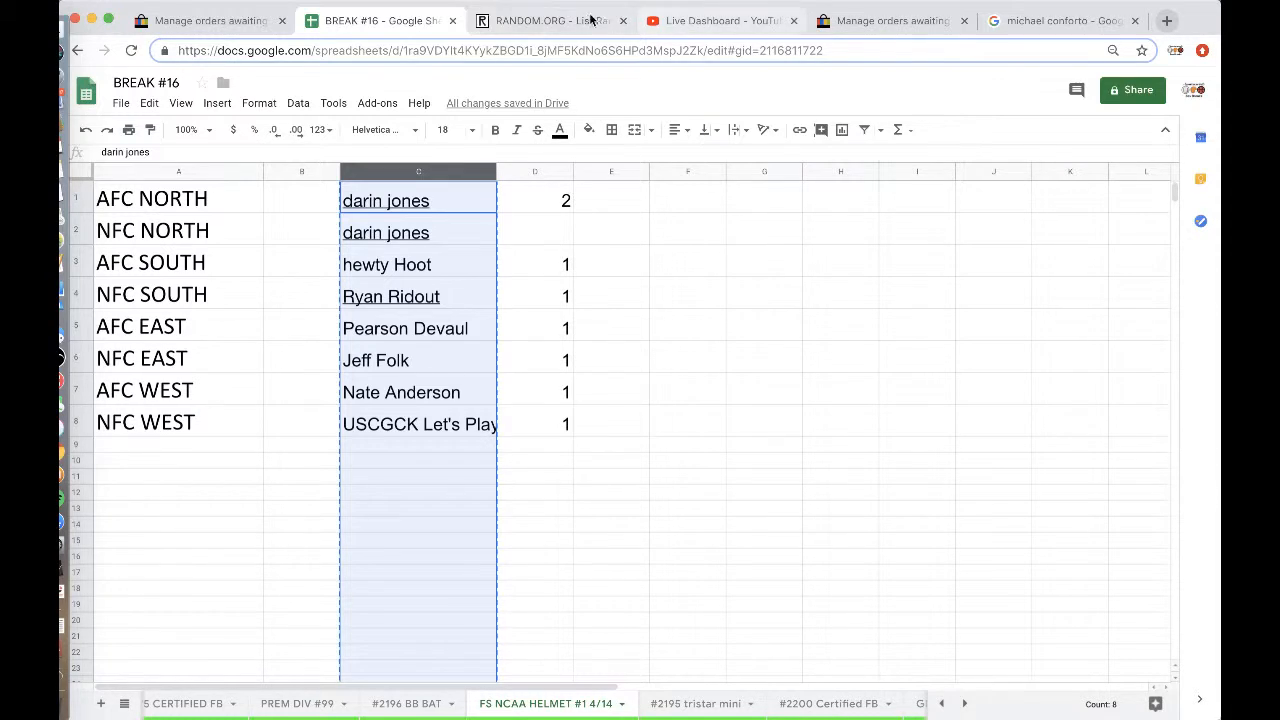
{"action": "left_click", "coordinate": [550, 20]}
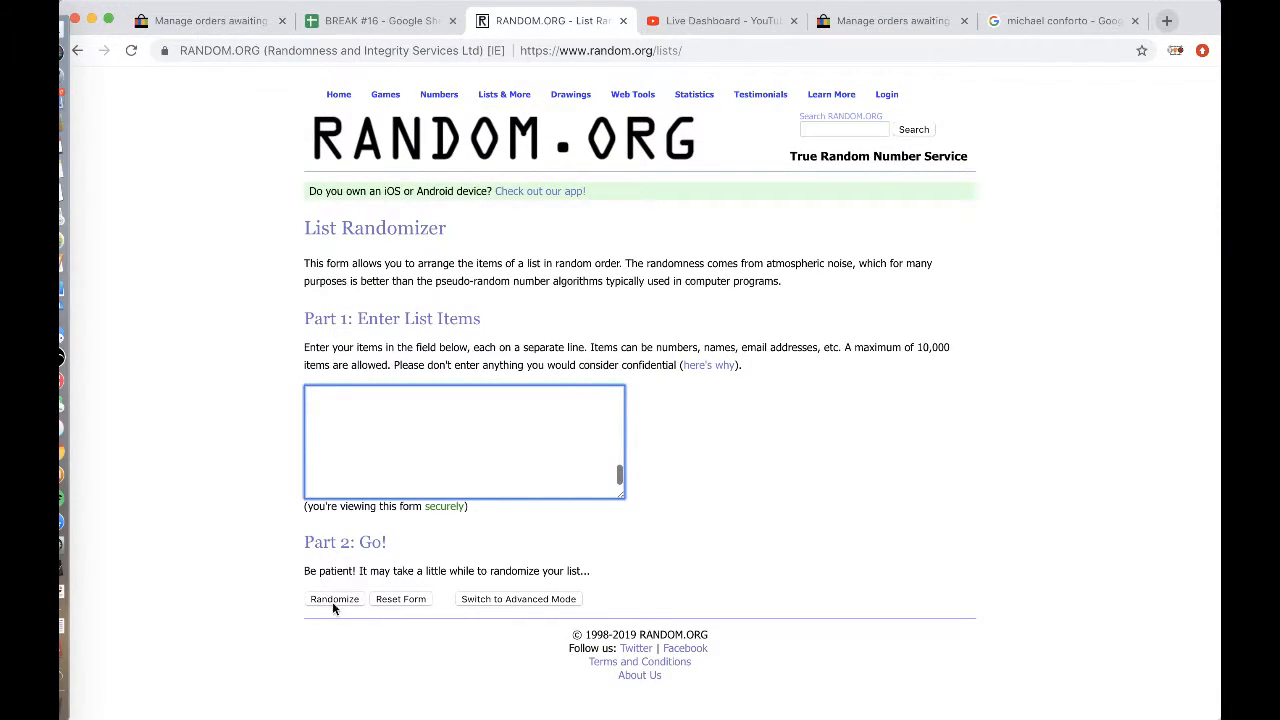
- Shuffle the eight pasted names on RANDOM.ORG through several rounds of randomizing
{"action": "left_click", "coordinate": [334, 599]}
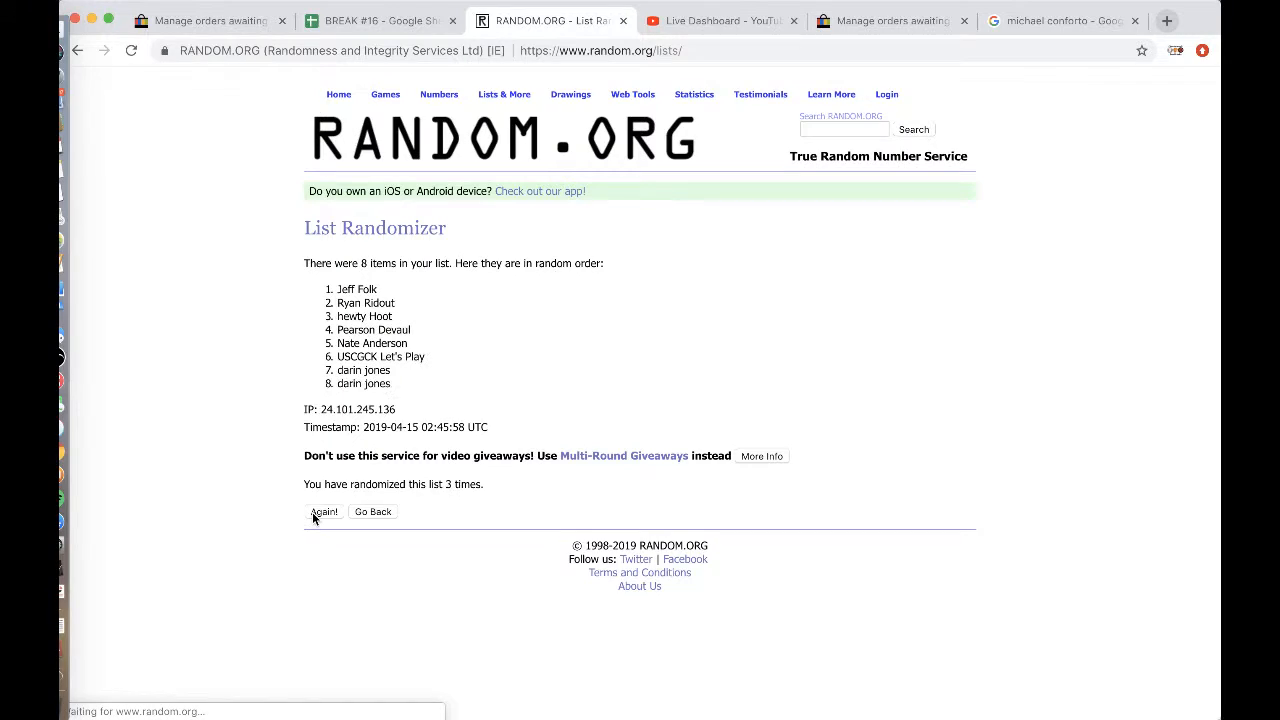
{"action": "left_click", "coordinate": [323, 511]}
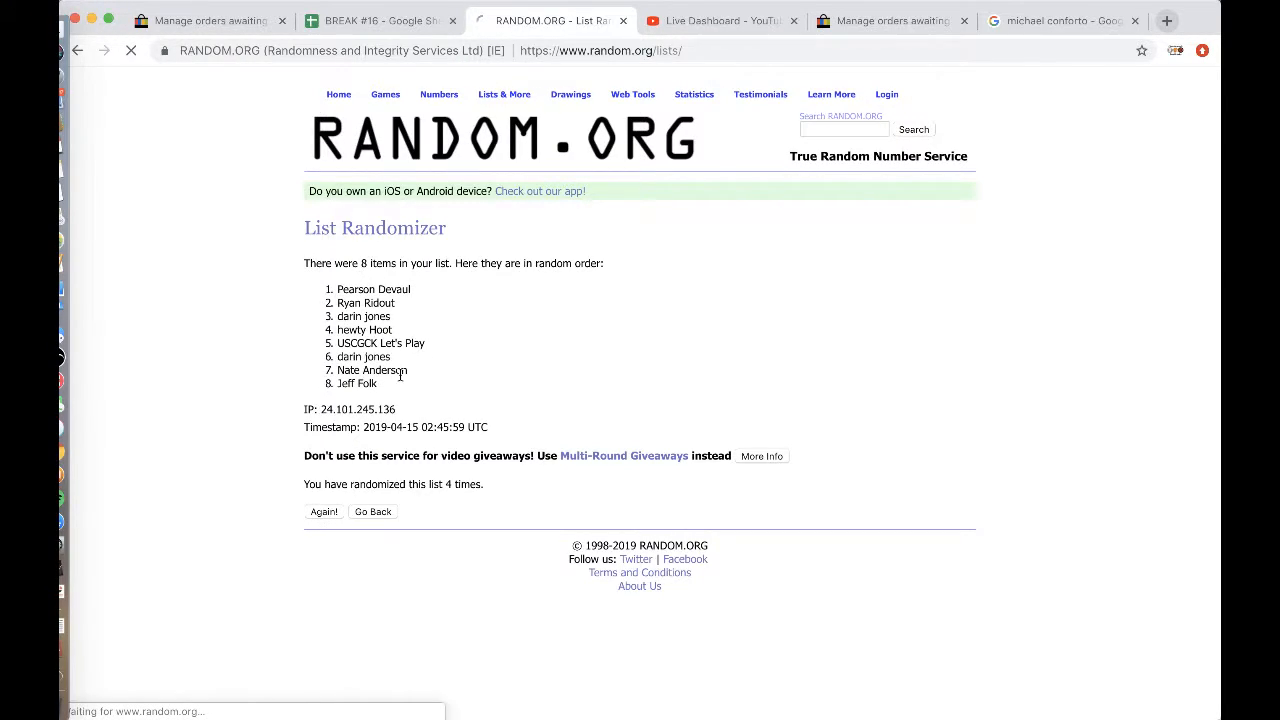
{"action": "left_click", "coordinate": [323, 511]}
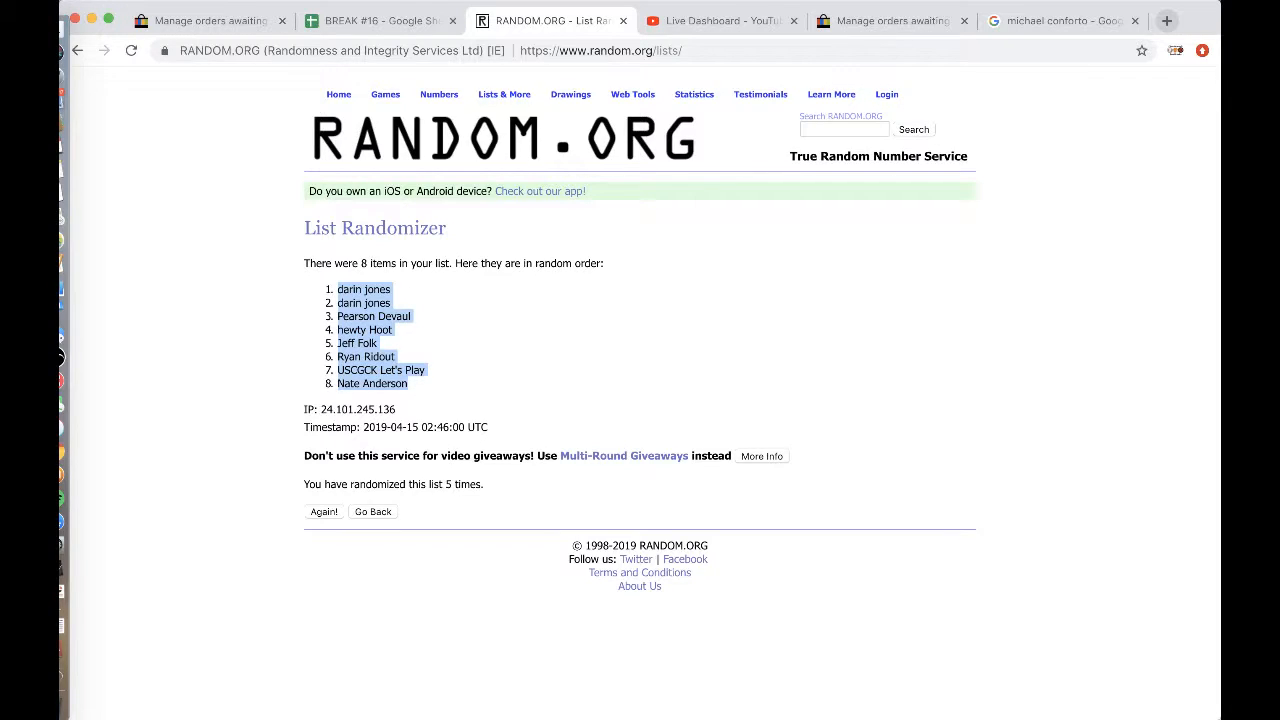
{"action": "left_click", "coordinate": [380, 20]}
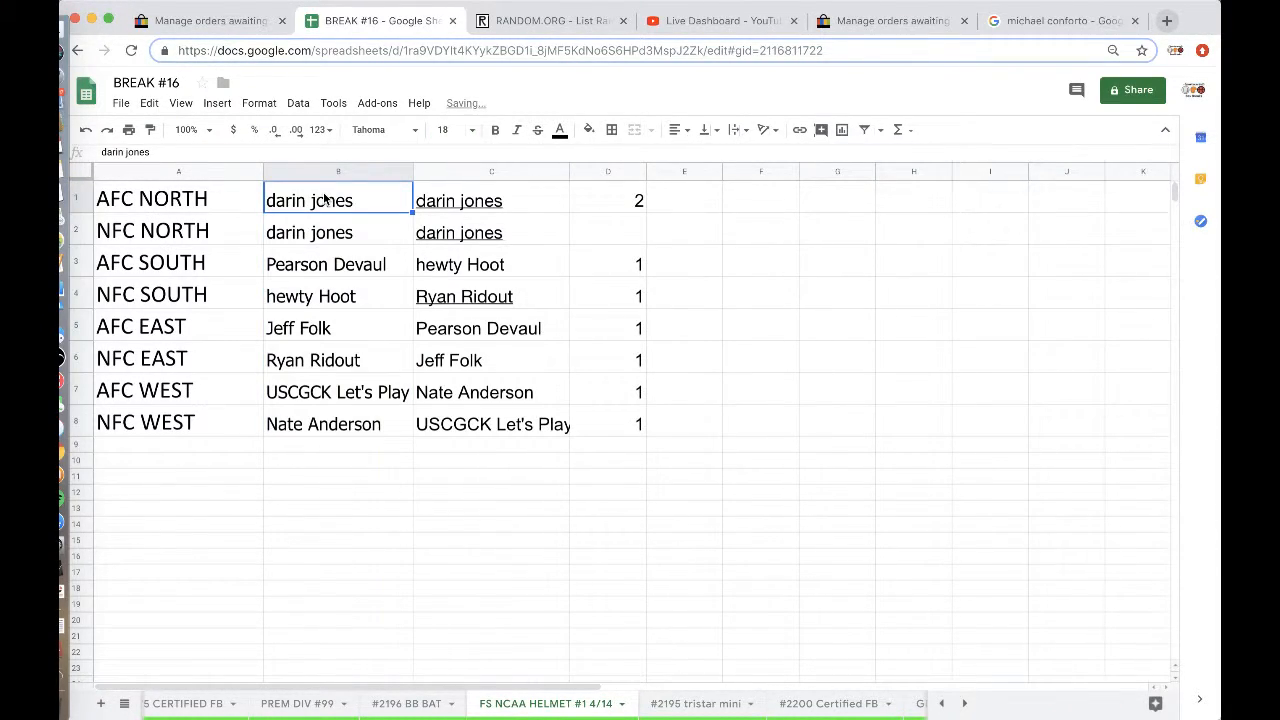
- Select the name cell beside NFC NORTH in the helmet sheet
{"action": "left_click", "coordinate": [338, 232]}
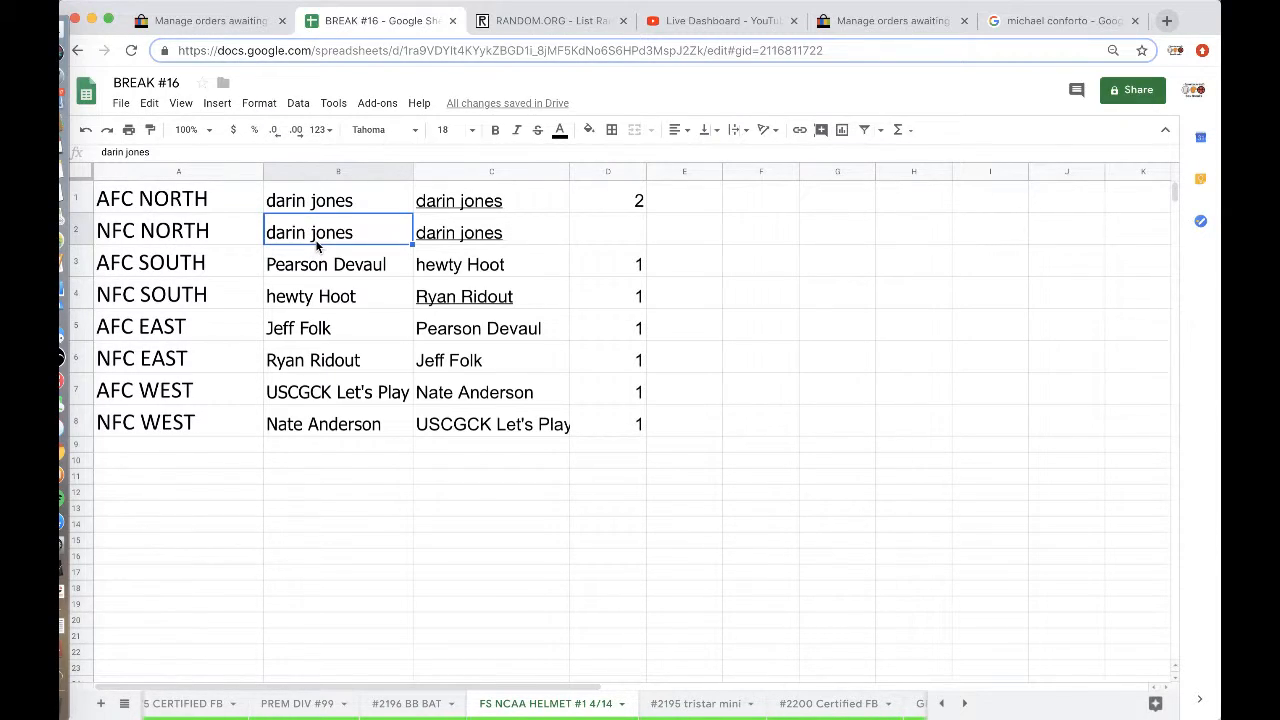
{"action": "mouse_move", "coordinate": [338, 400]}
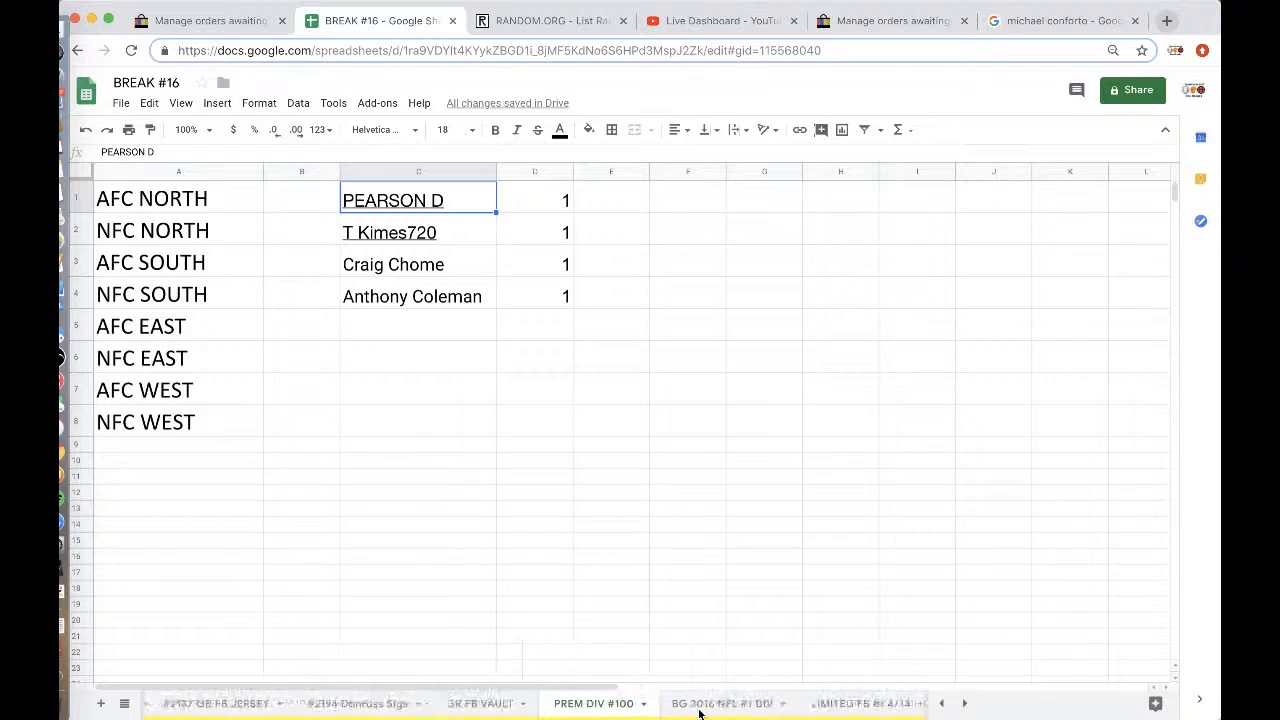
- Return to the FS NCAA HELMET #1 4/14 sheet tab
{"action": "left_click", "coordinate": [664, 703]}
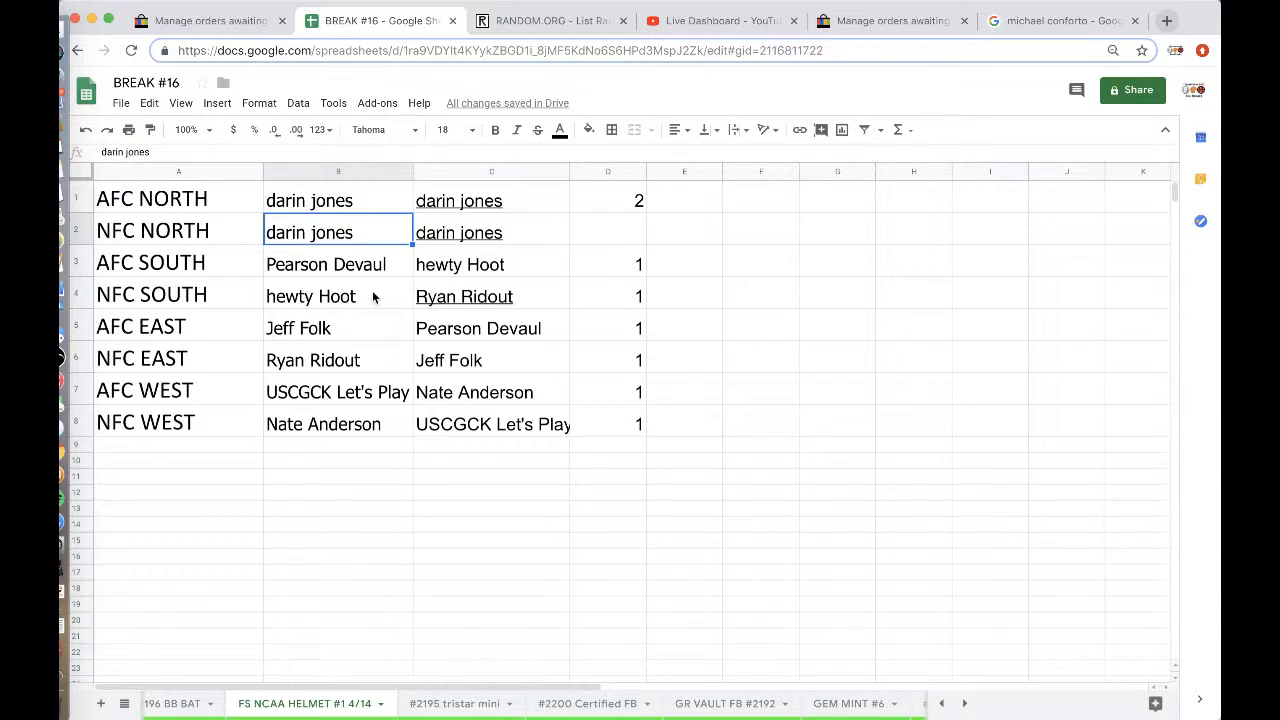
{"action": "mouse_move", "coordinate": [733, 178]}
{"action": "type", "text": "AMAH"}
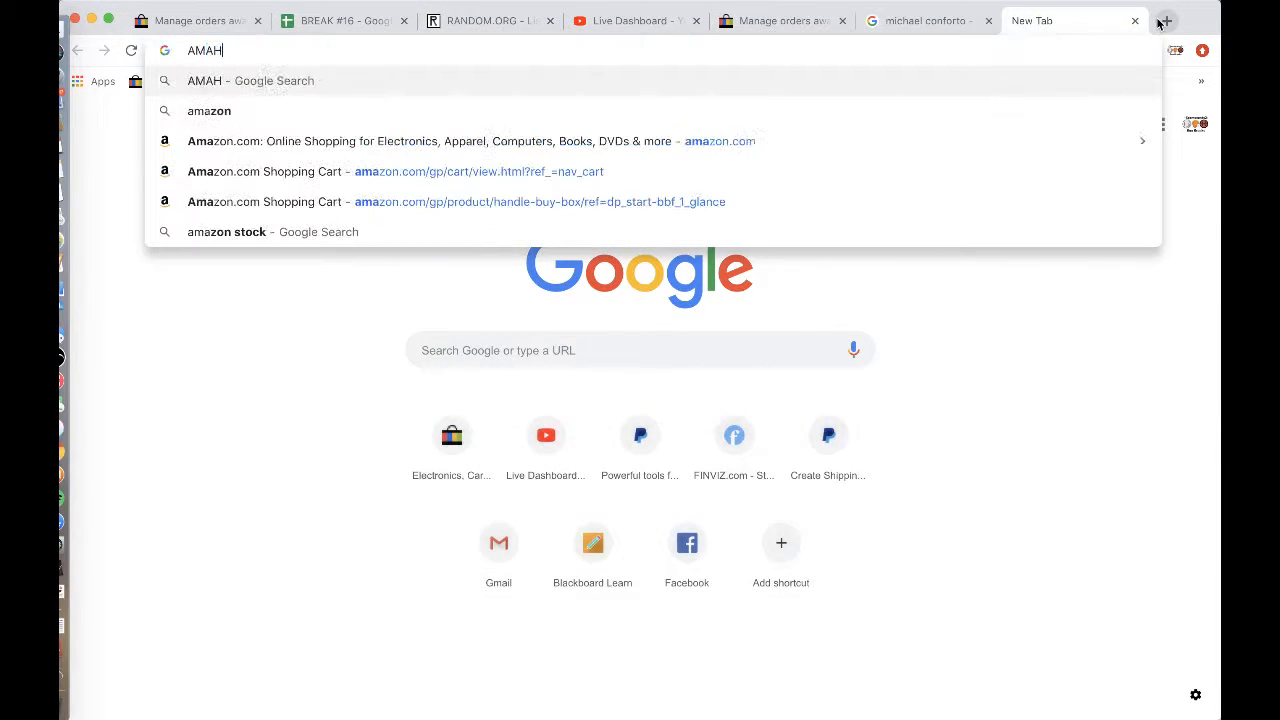
- Check Ahman Green's Wikipedia article, then search Google for 'NFC North'
{"action": "key", "text": "Backspace"}
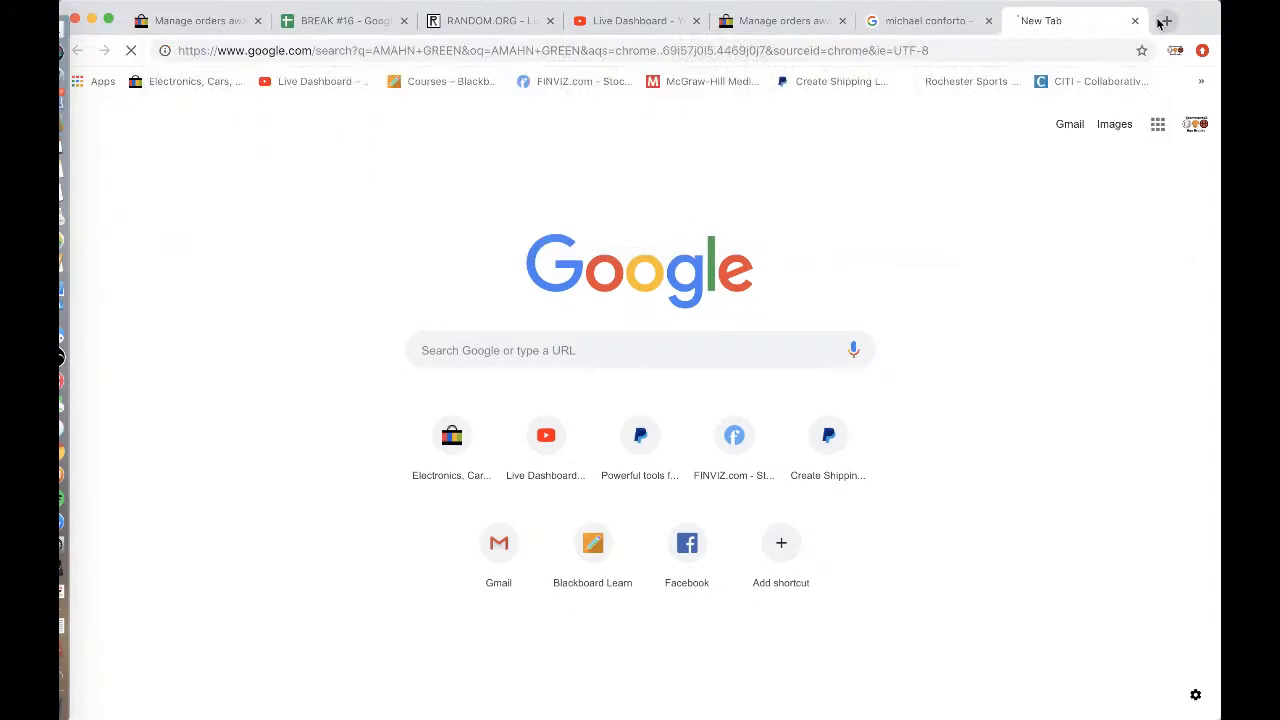
{"action": "left_click", "coordinate": [285, 280]}
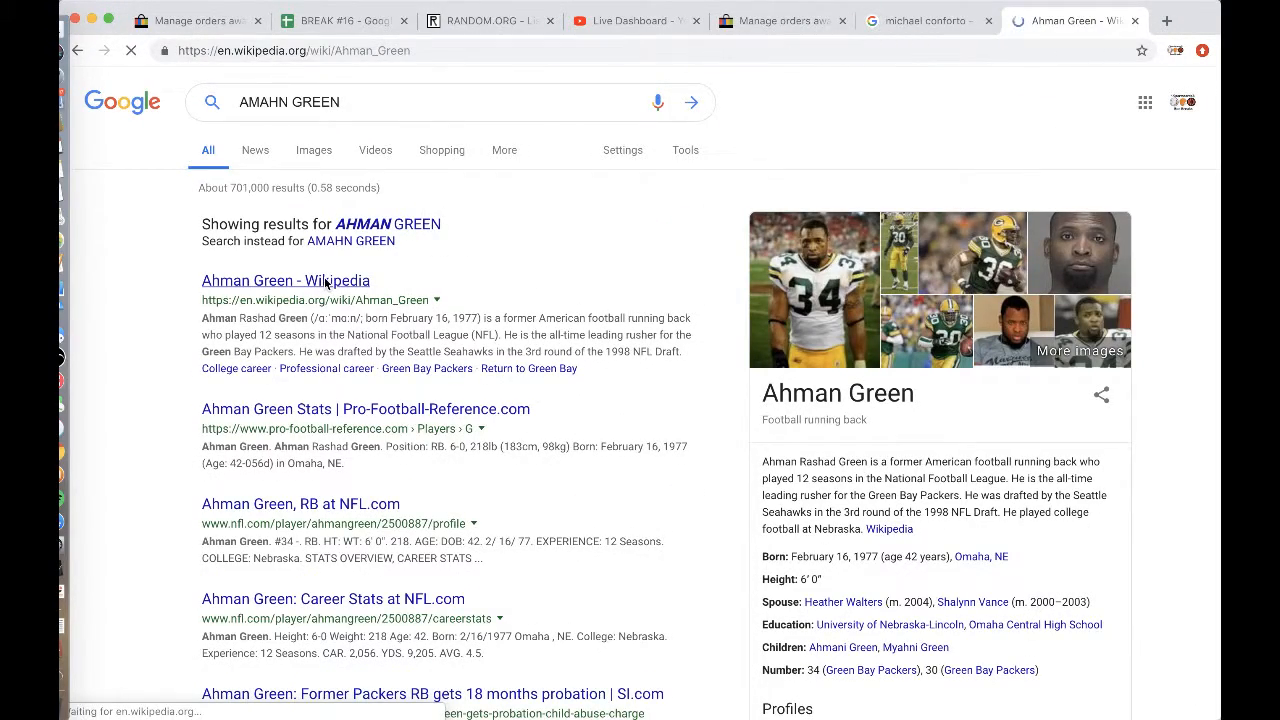
{"action": "left_click", "coordinate": [285, 280]}
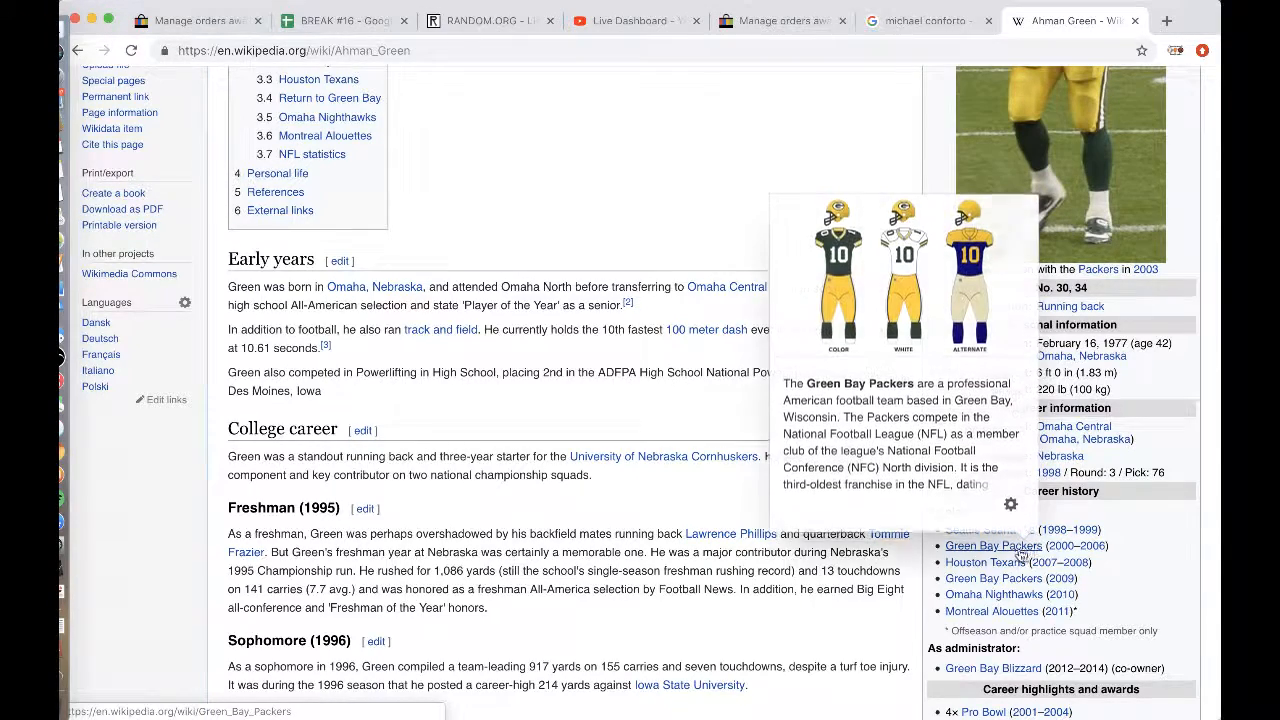
{"action": "mouse_move", "coordinate": [530, 98]}
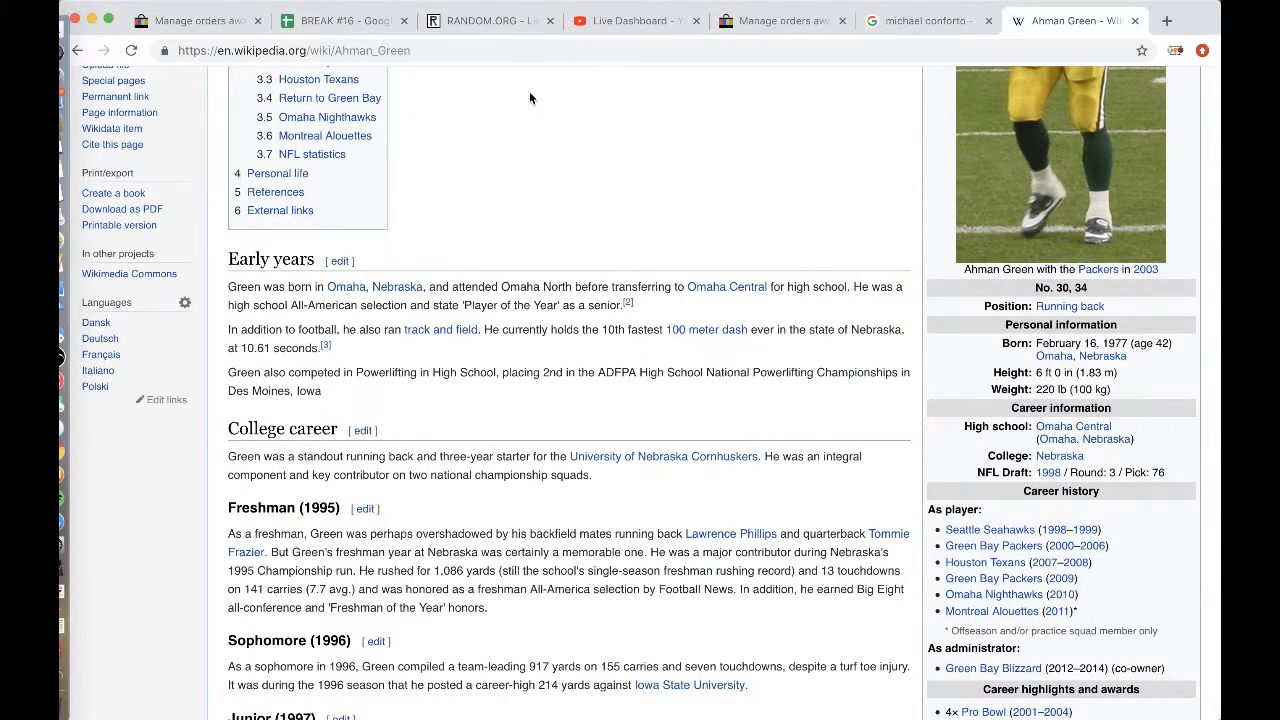
{"action": "left_click", "coordinate": [500, 50]}
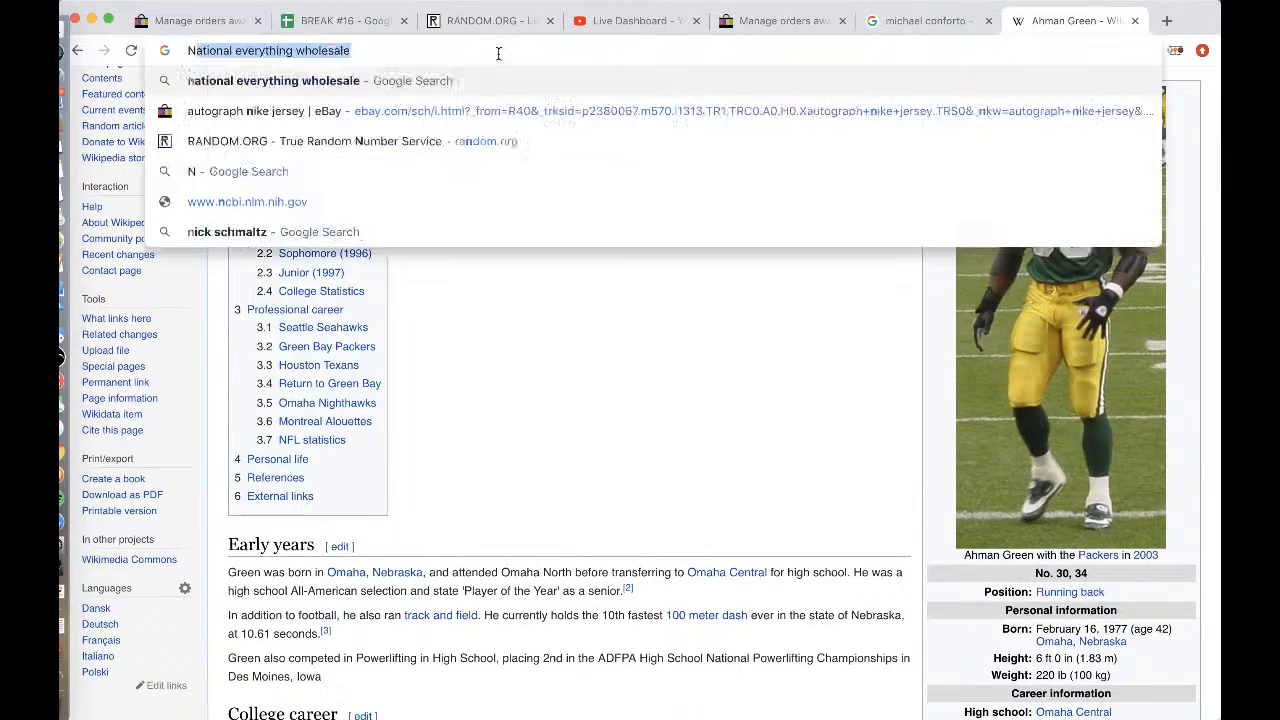
{"action": "type", "text": "NFC NO"}
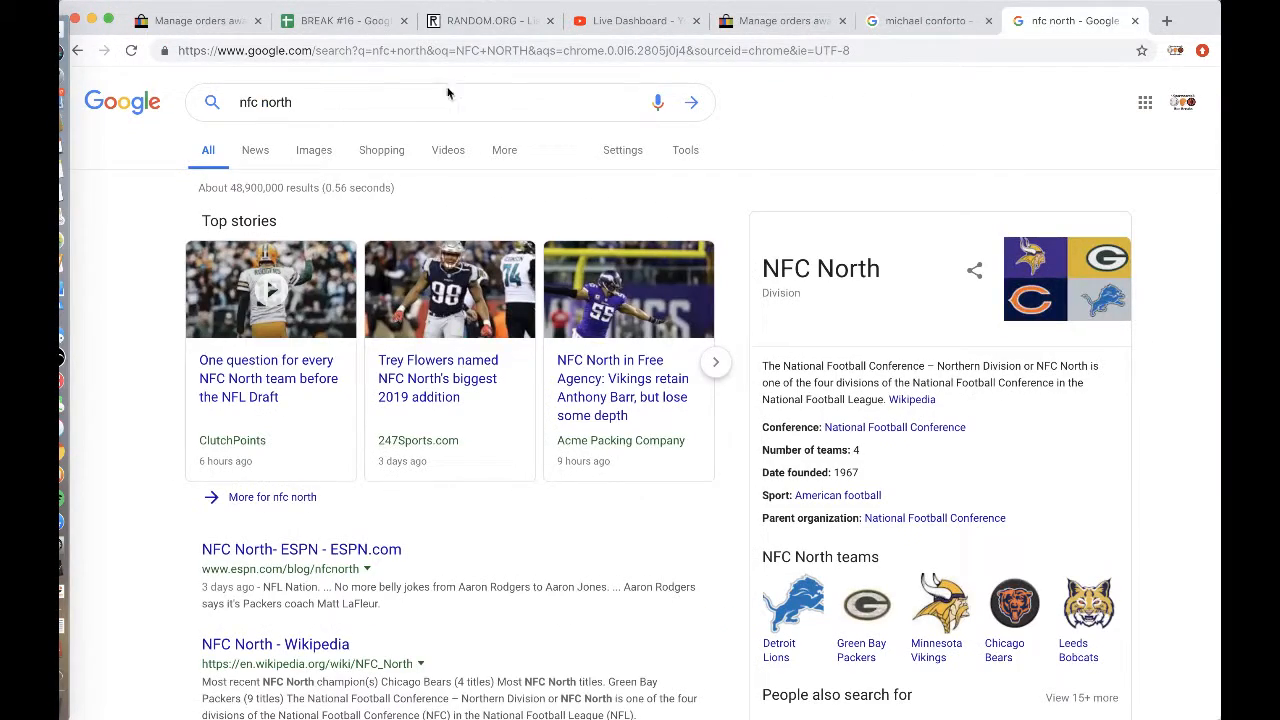
{"action": "left_click", "coordinate": [345, 20]}
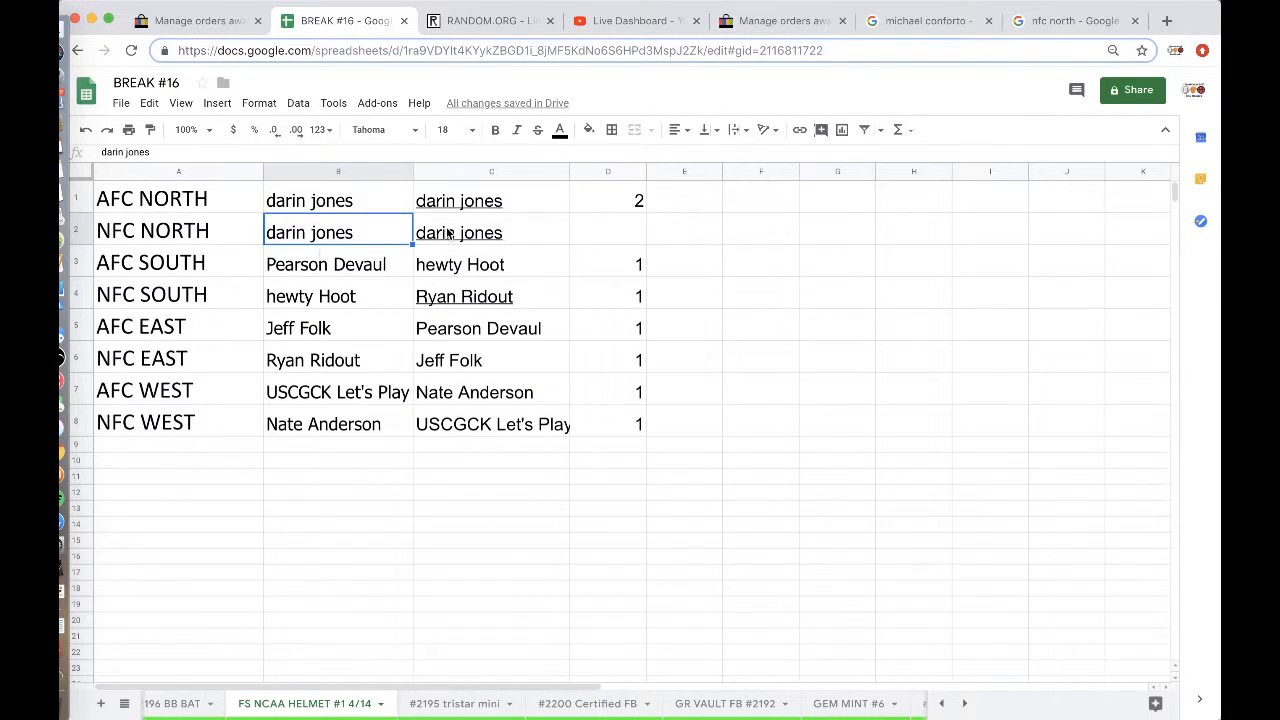
{"action": "left_click", "coordinate": [588, 130]}
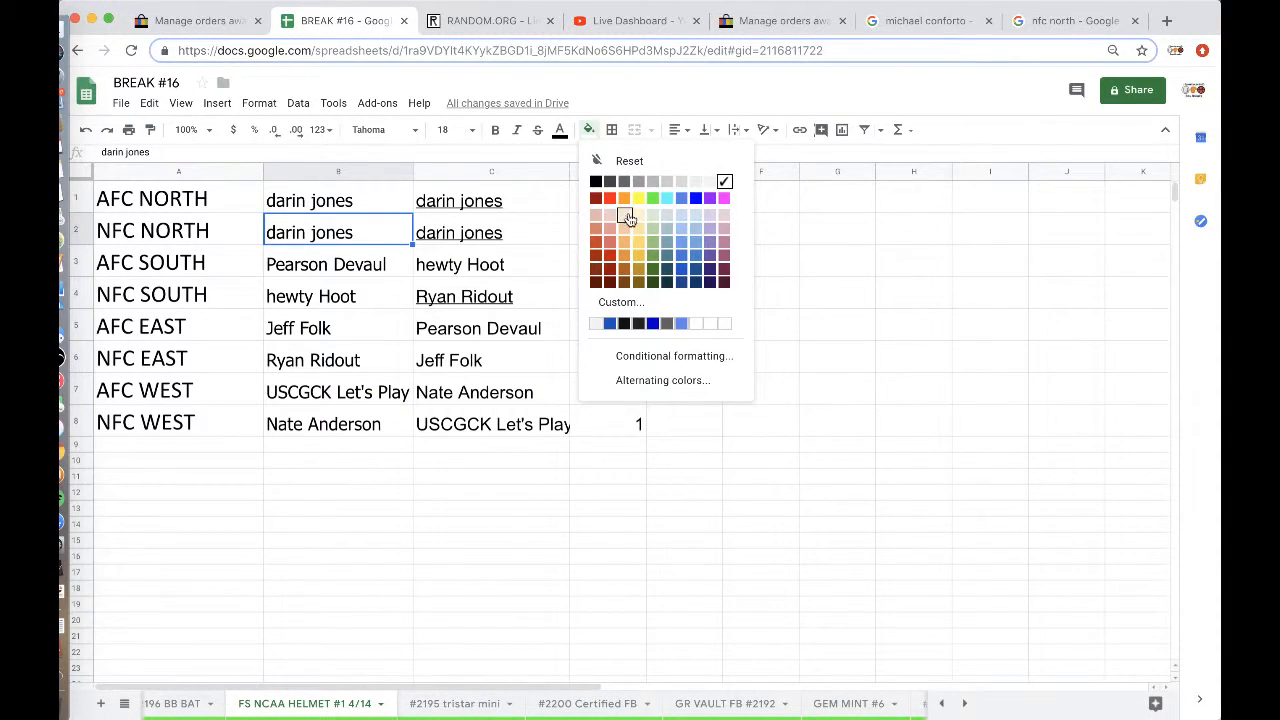
{"action": "left_click", "coordinate": [638, 197]}
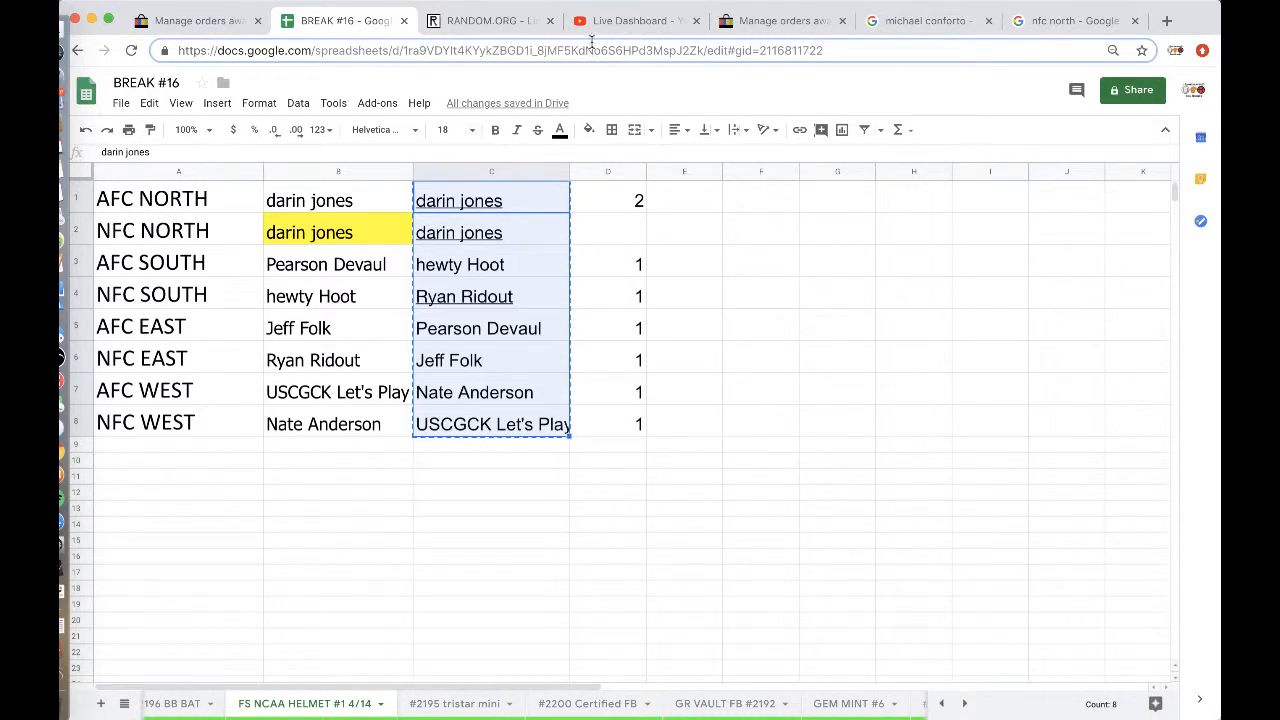
{"action": "left_click", "coordinate": [491, 20]}
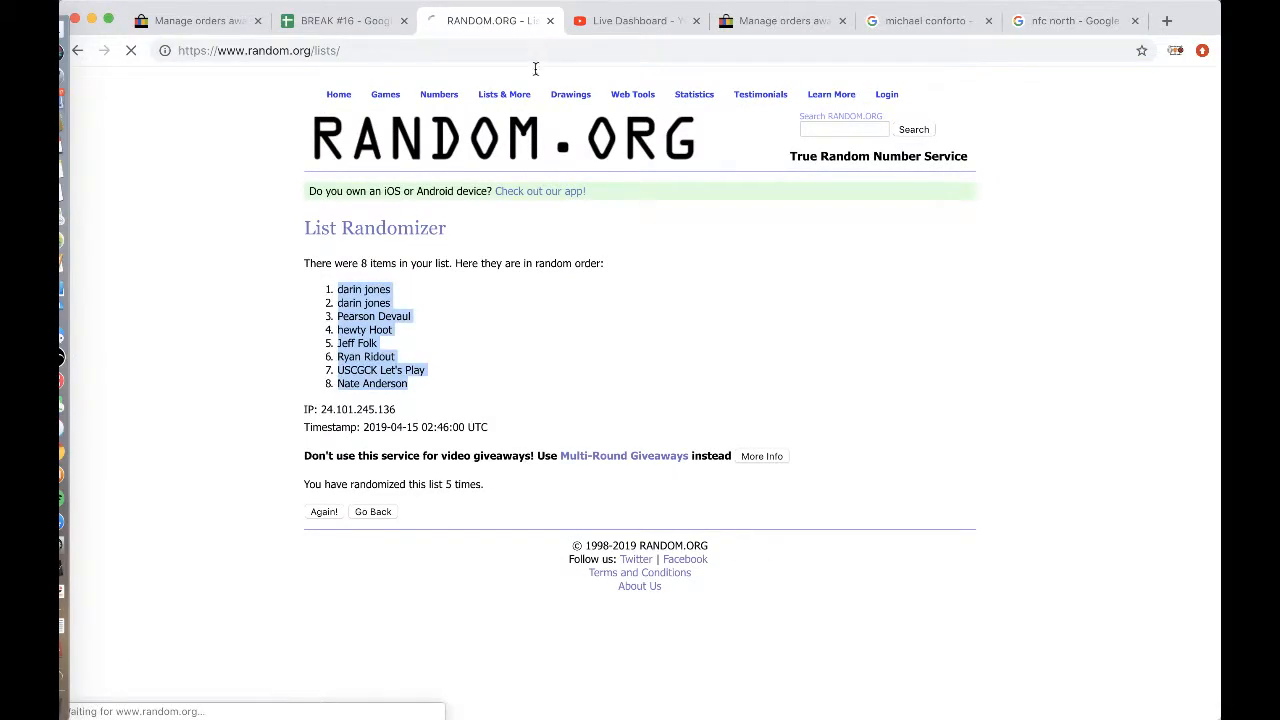
{"action": "left_click", "coordinate": [372, 511]}
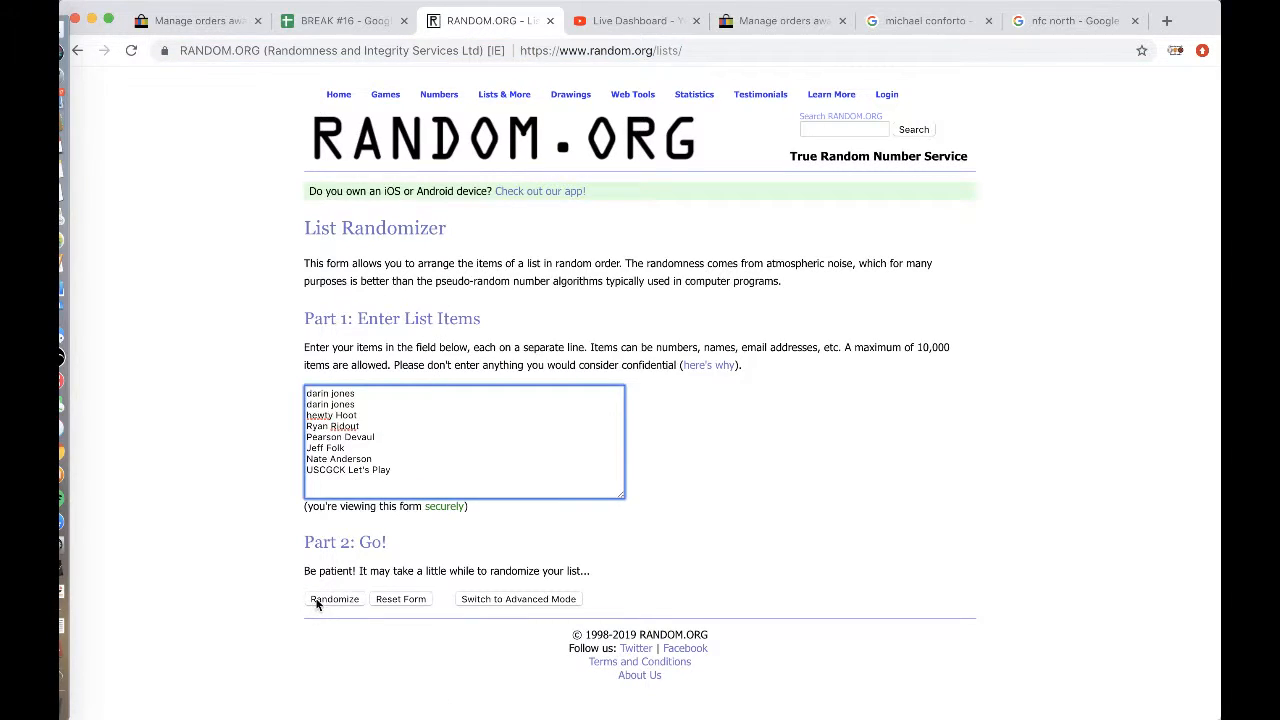
{"action": "left_click", "coordinate": [334, 599]}
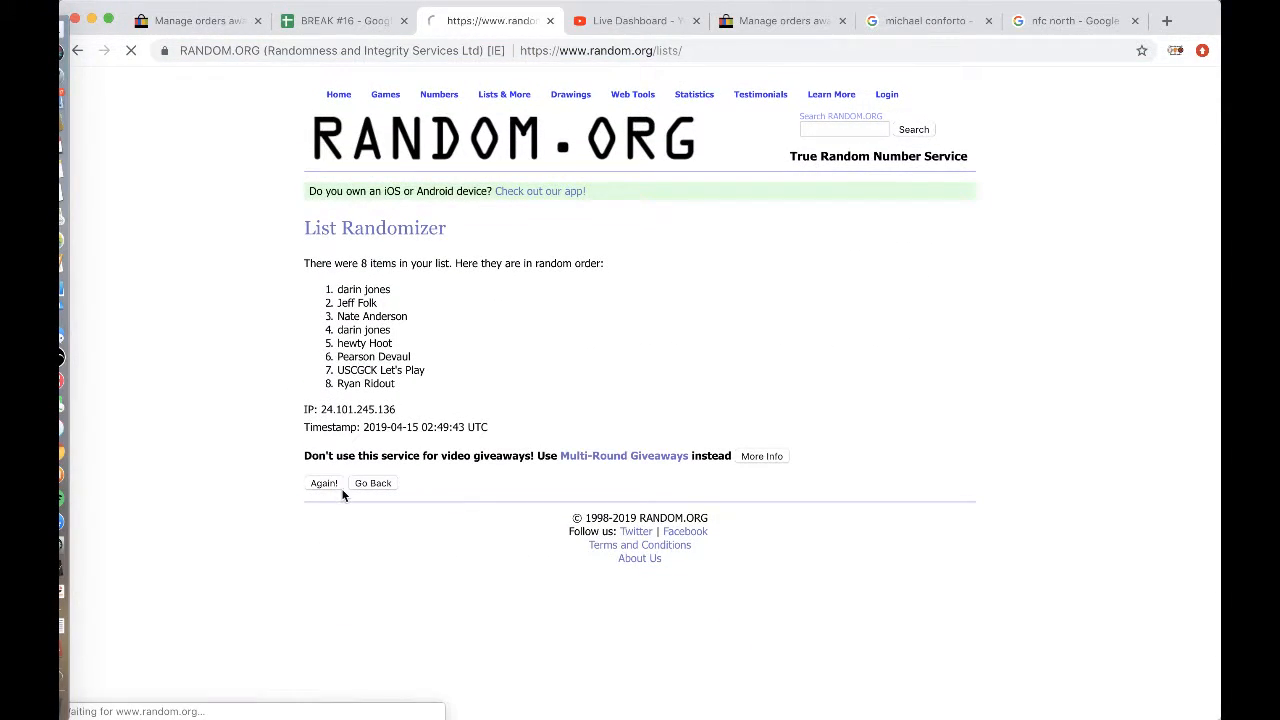
{"action": "left_click", "coordinate": [324, 483]}
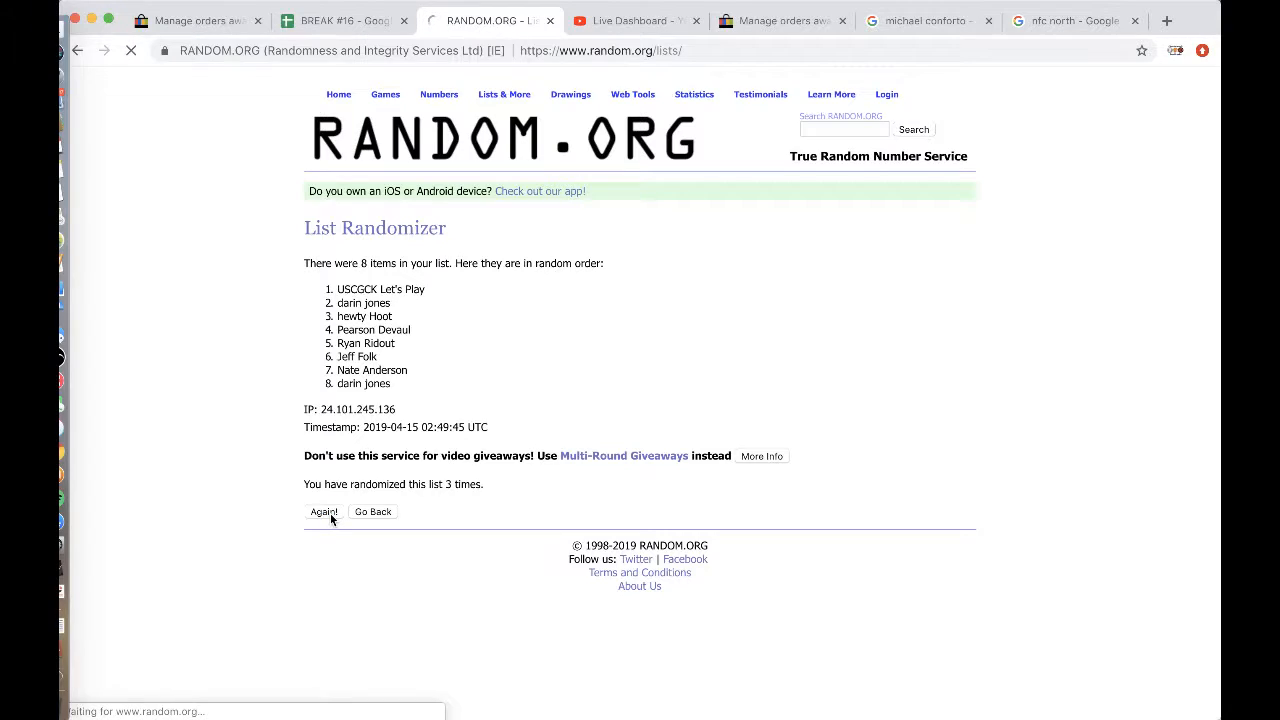
{"action": "left_click", "coordinate": [323, 511]}
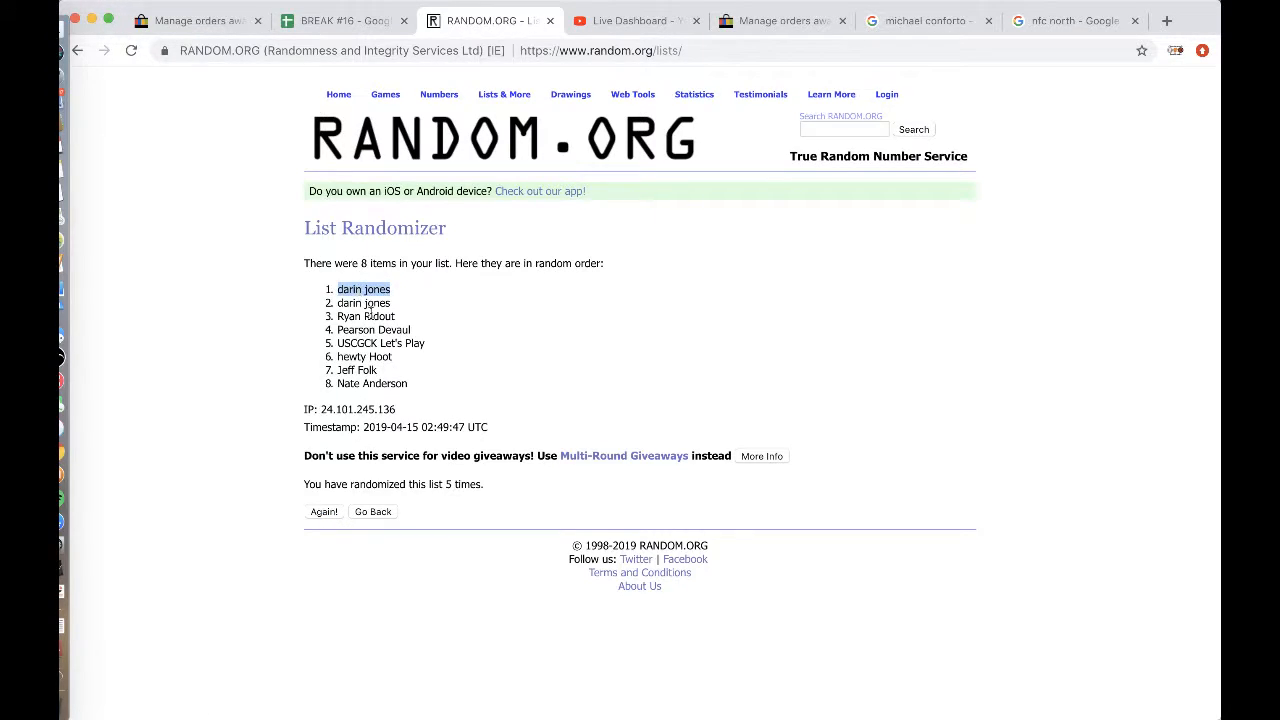
- Glance at the eBay orders page, then return to the break spreadsheet
{"action": "left_click", "coordinate": [340, 20]}
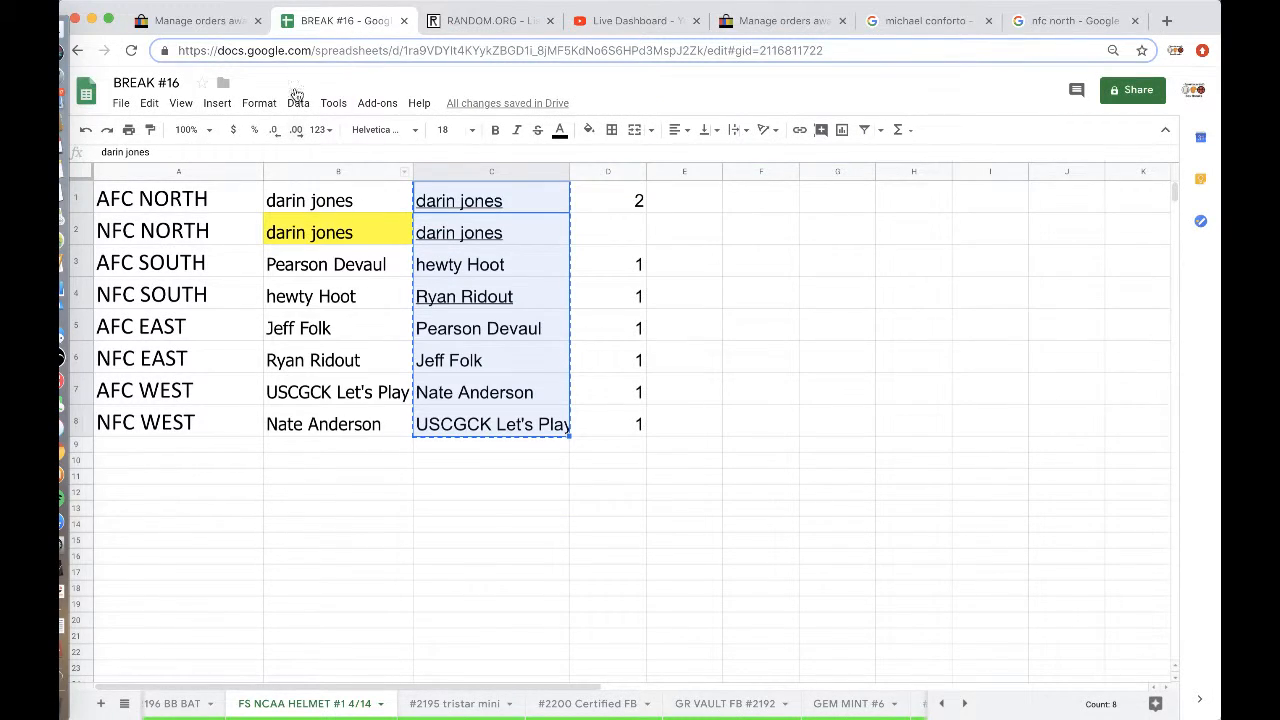
{"action": "left_click", "coordinate": [197, 20]}
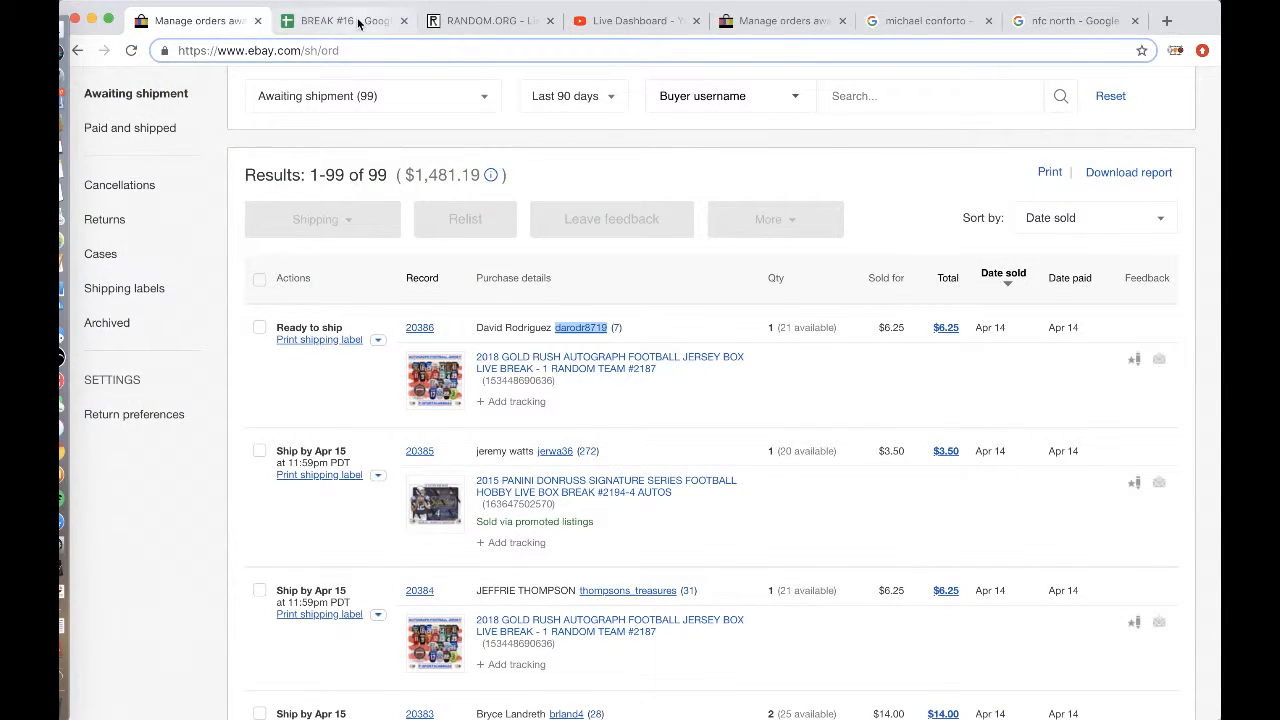
{"action": "left_click", "coordinate": [330, 20]}
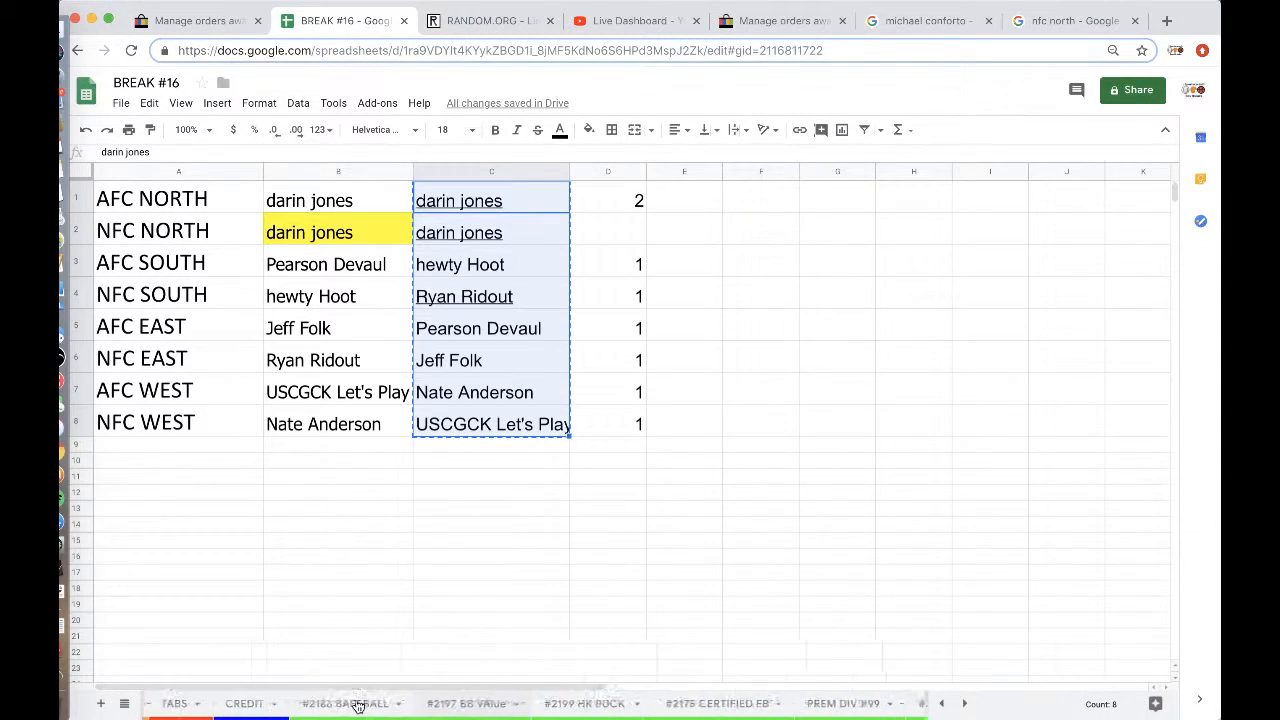
{"action": "left_click", "coordinate": [289, 703]}
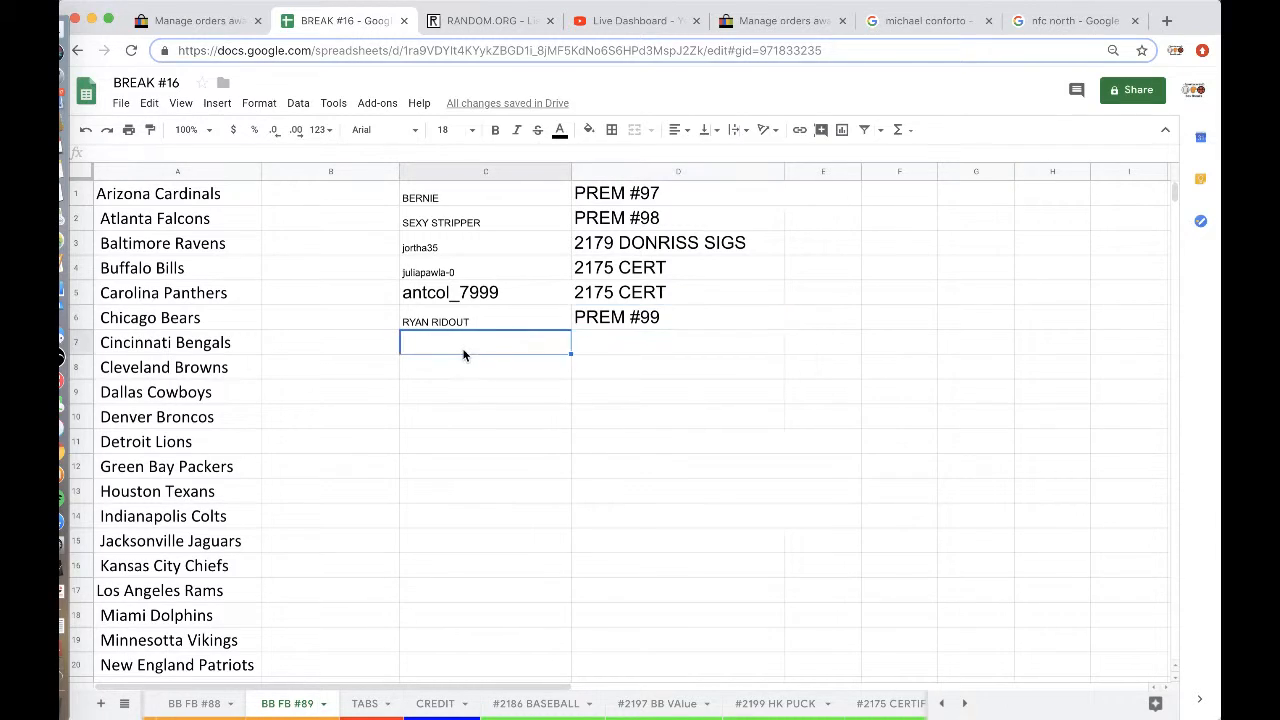
{"action": "type", "text": "darin jones"}
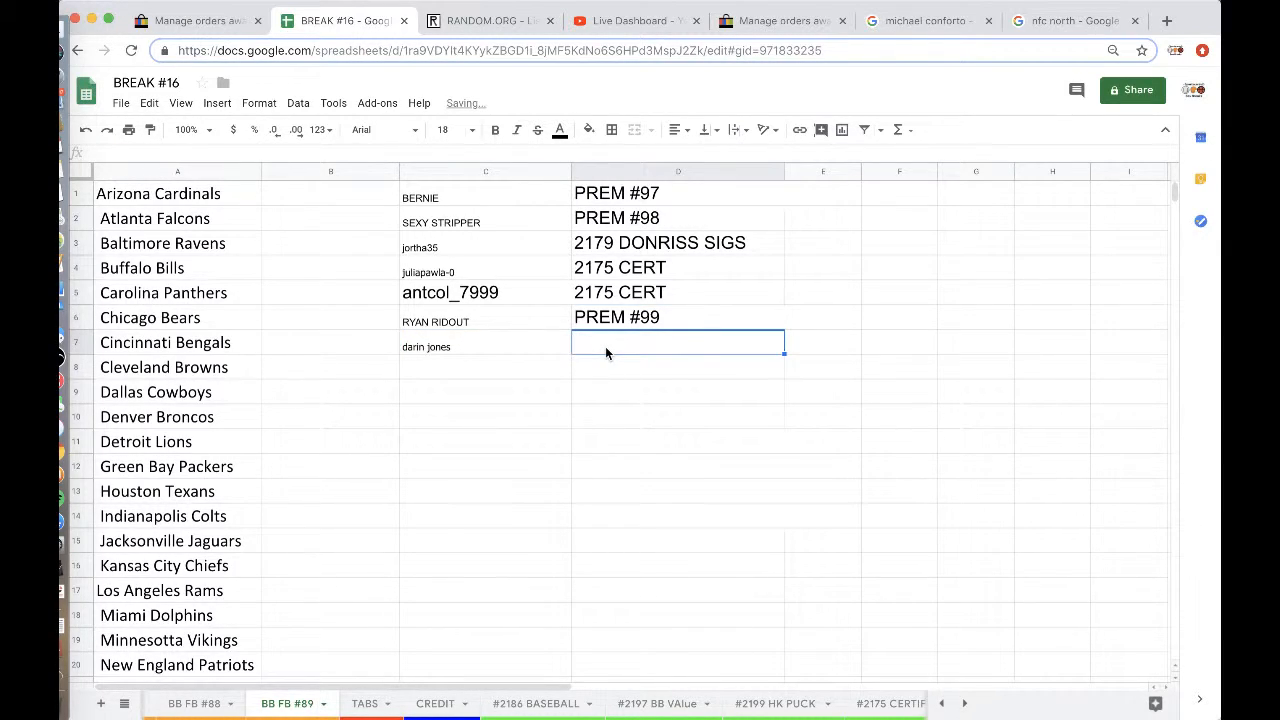
{"action": "type", "text": "FS N"}
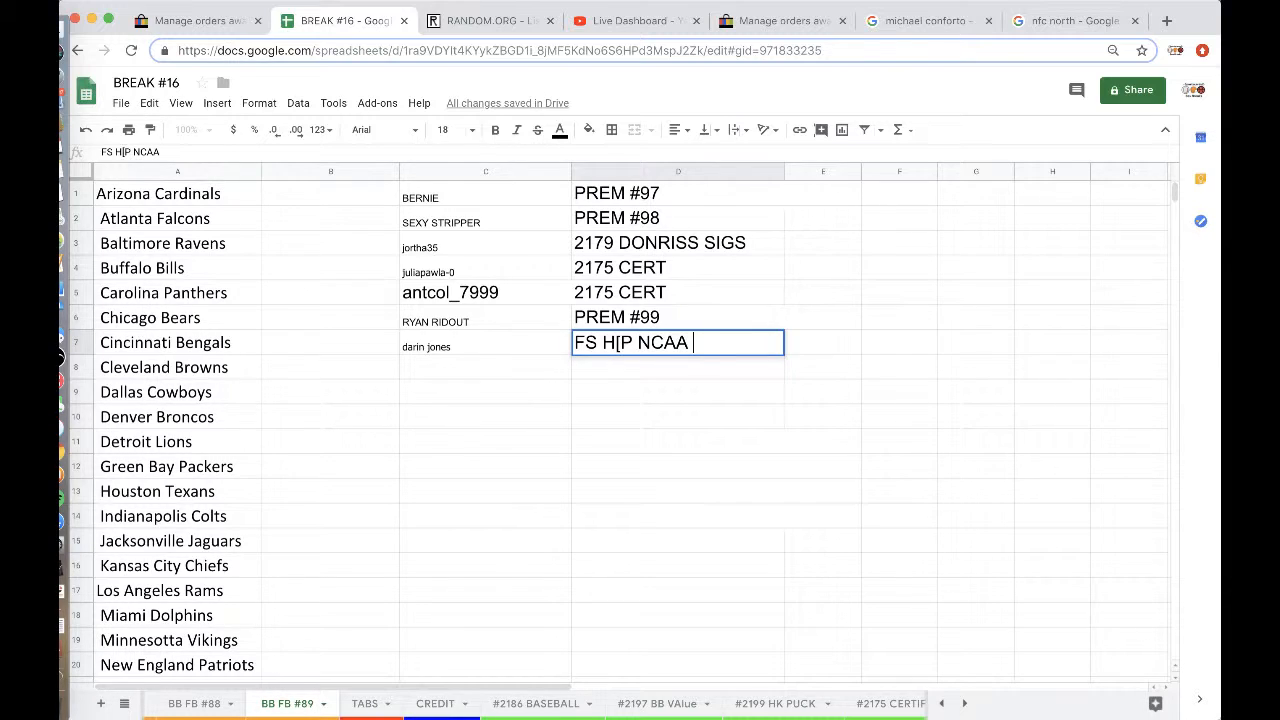
{"action": "type", "text": "#1 4/1"}
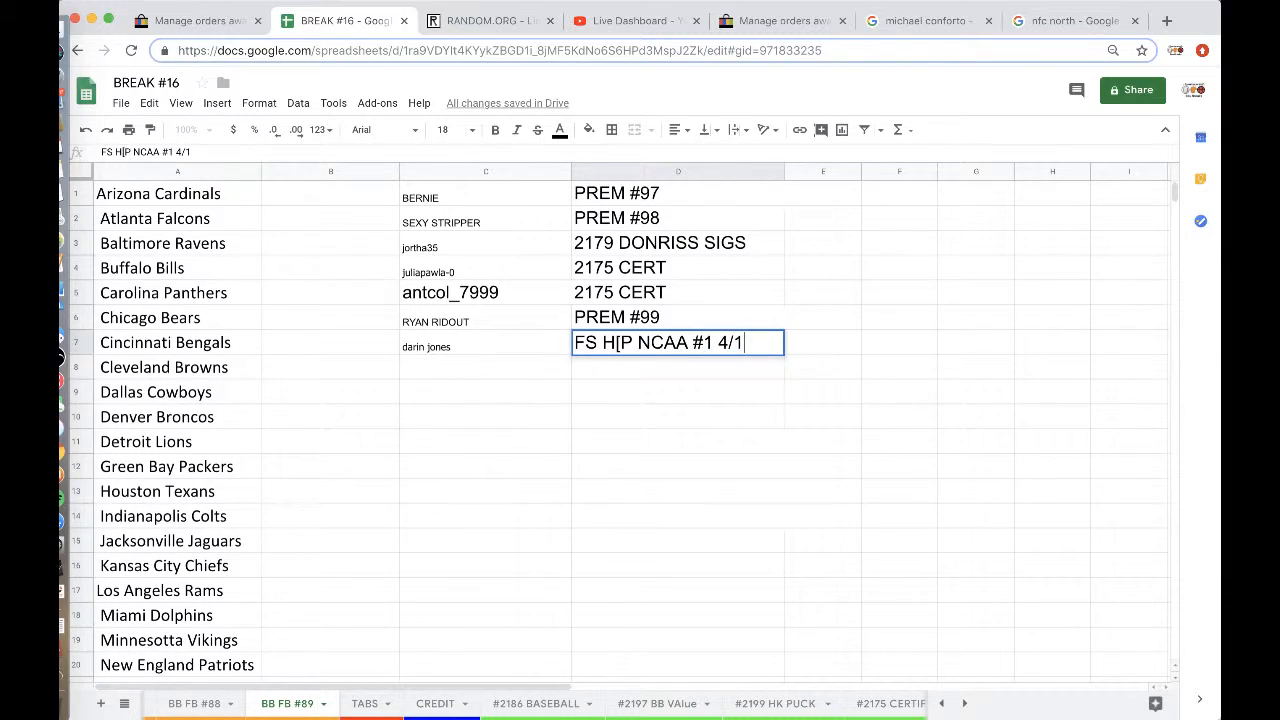
{"action": "type", "text": "4"}
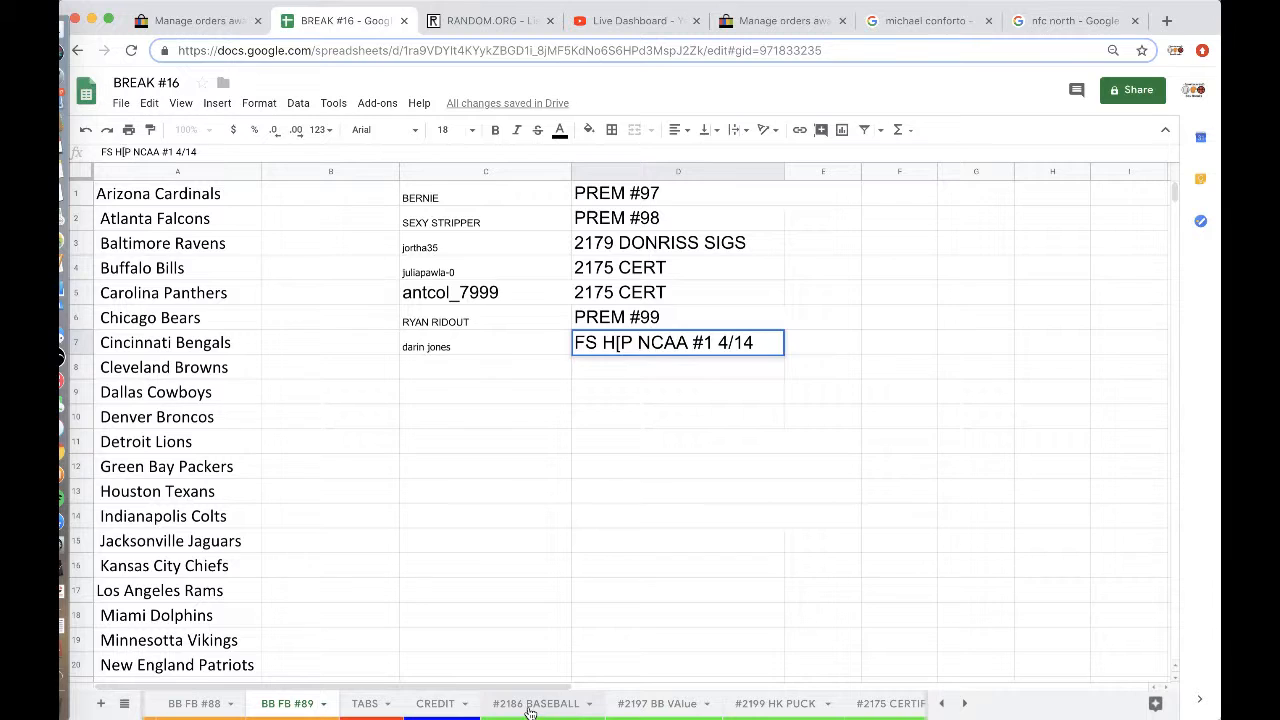